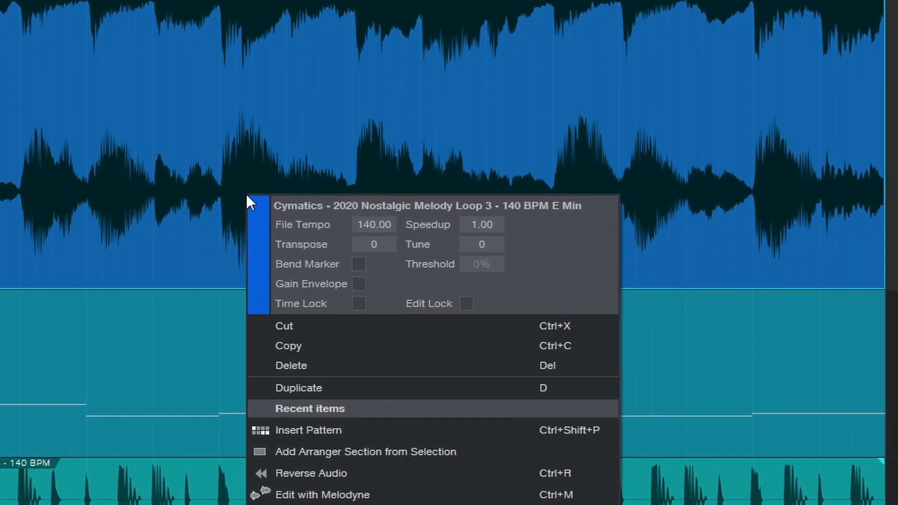
mouse_move(360, 295)
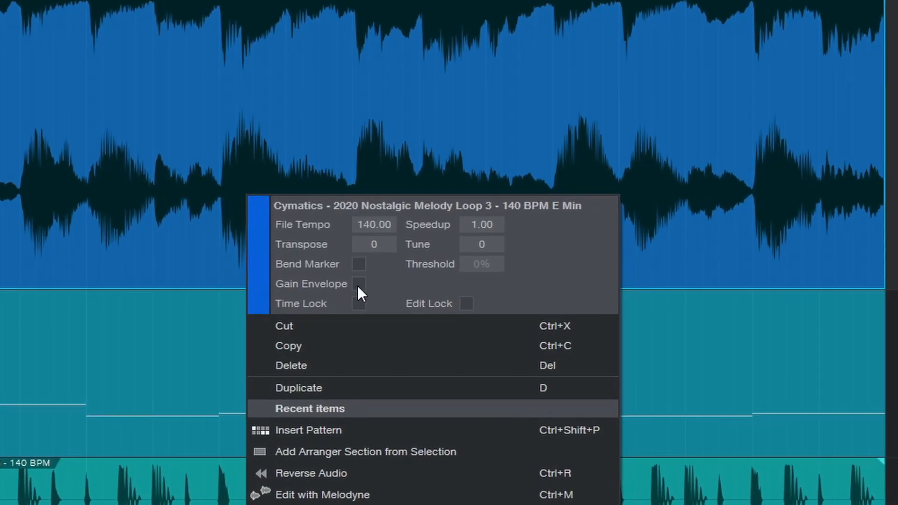